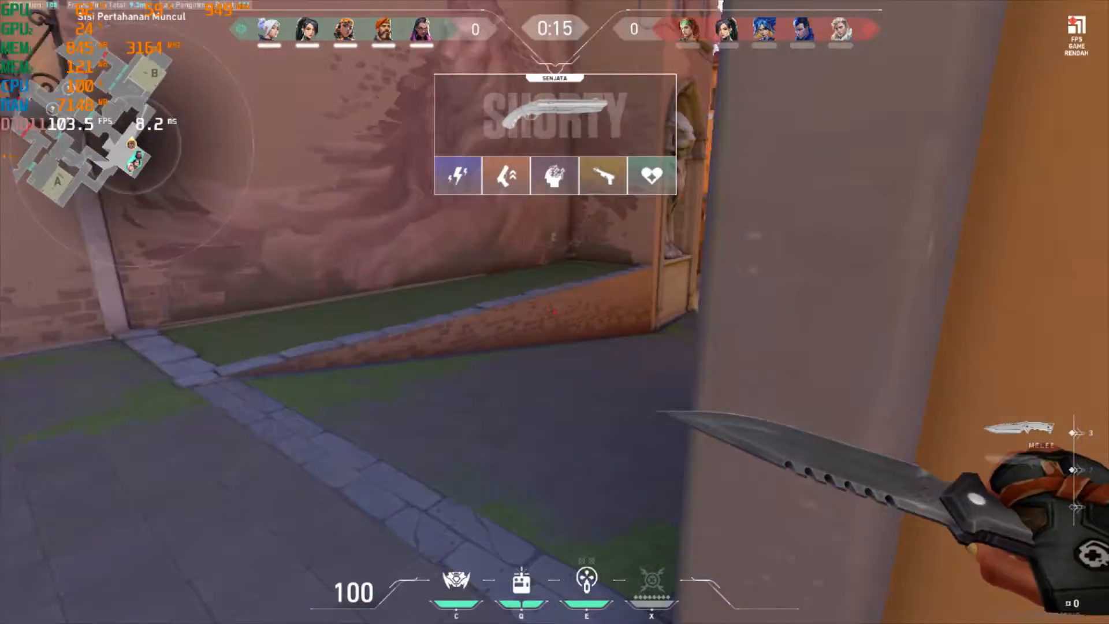
# Set 'Batasi FPS Selalu' (always limit FPS) to Aktif in the Video General settings.
pyautogui.press('Tab')
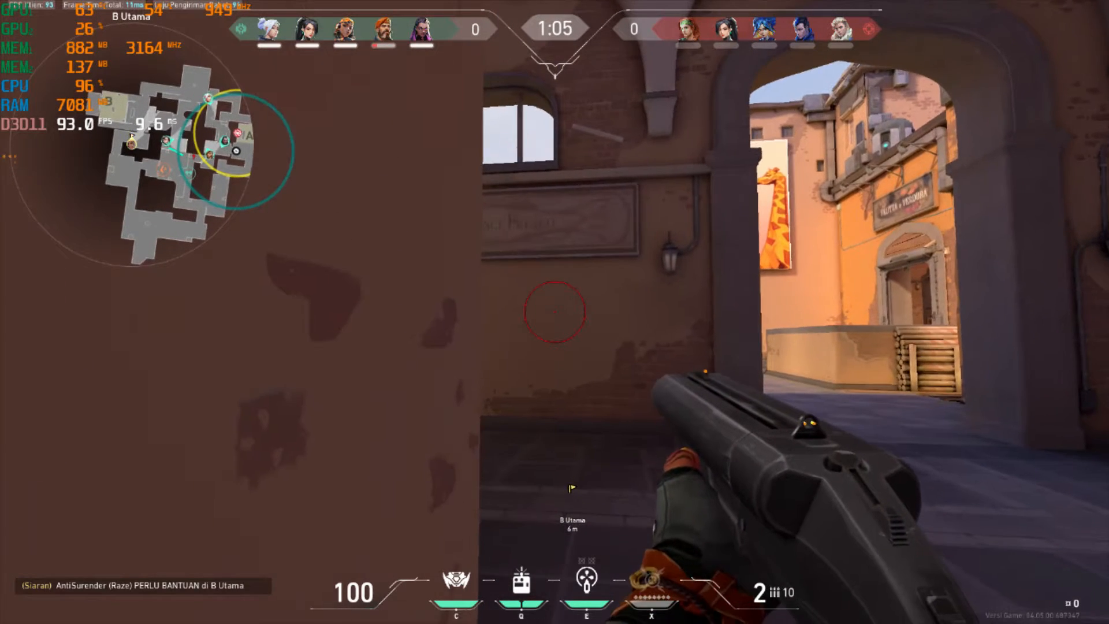
pyautogui.moveTo(555, 311)
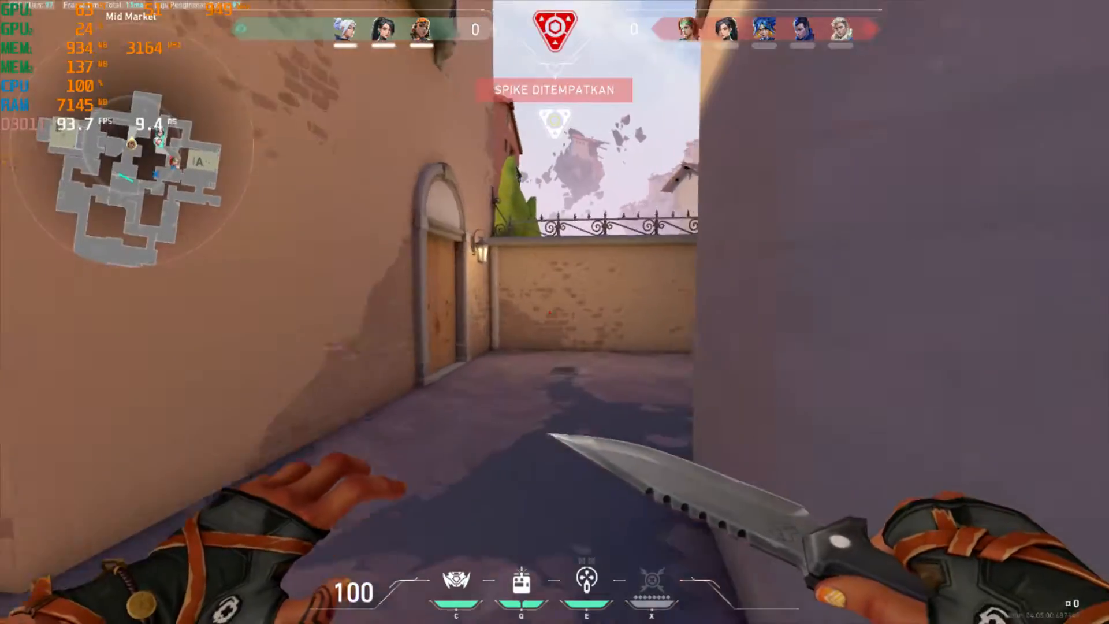
pyautogui.moveTo(555, 312)
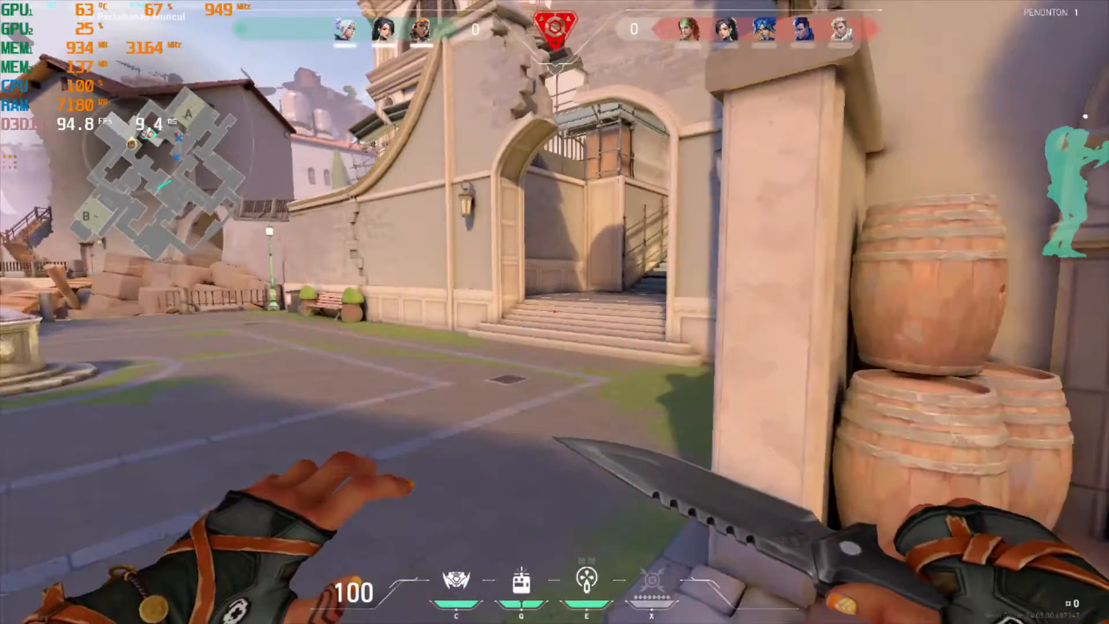
pyautogui.moveTo(554, 312)
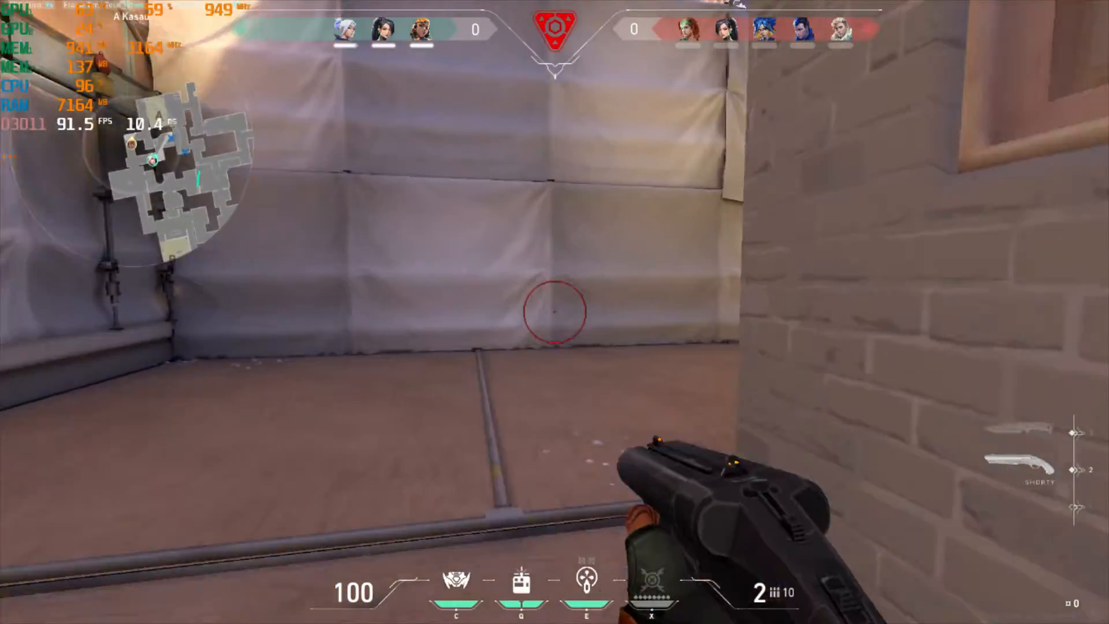
pyautogui.click(555, 311)
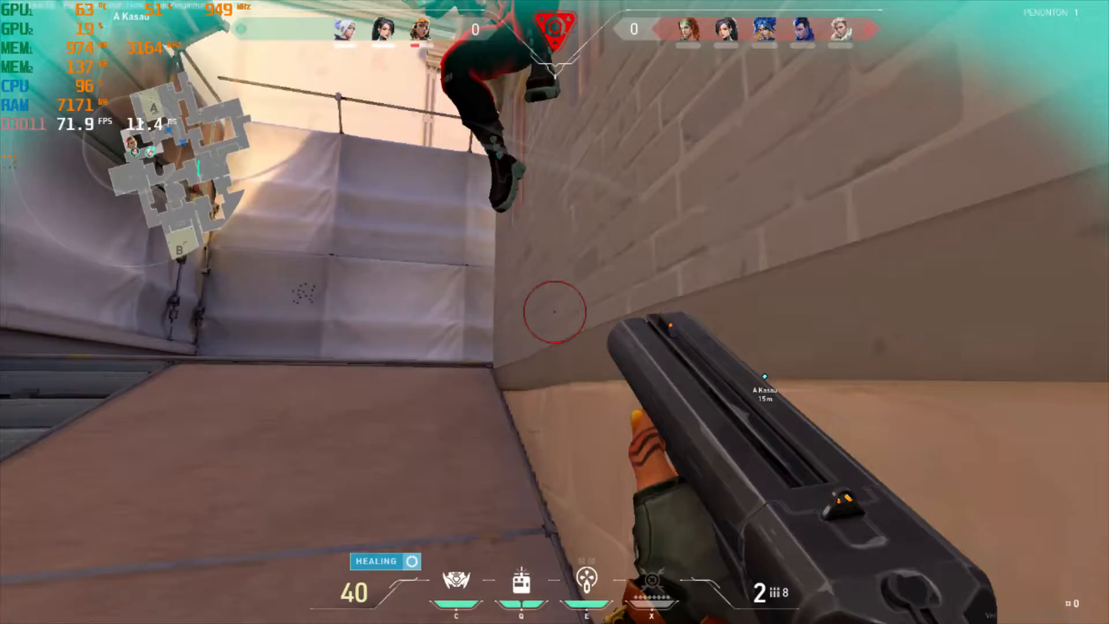
pyautogui.click(555, 312)
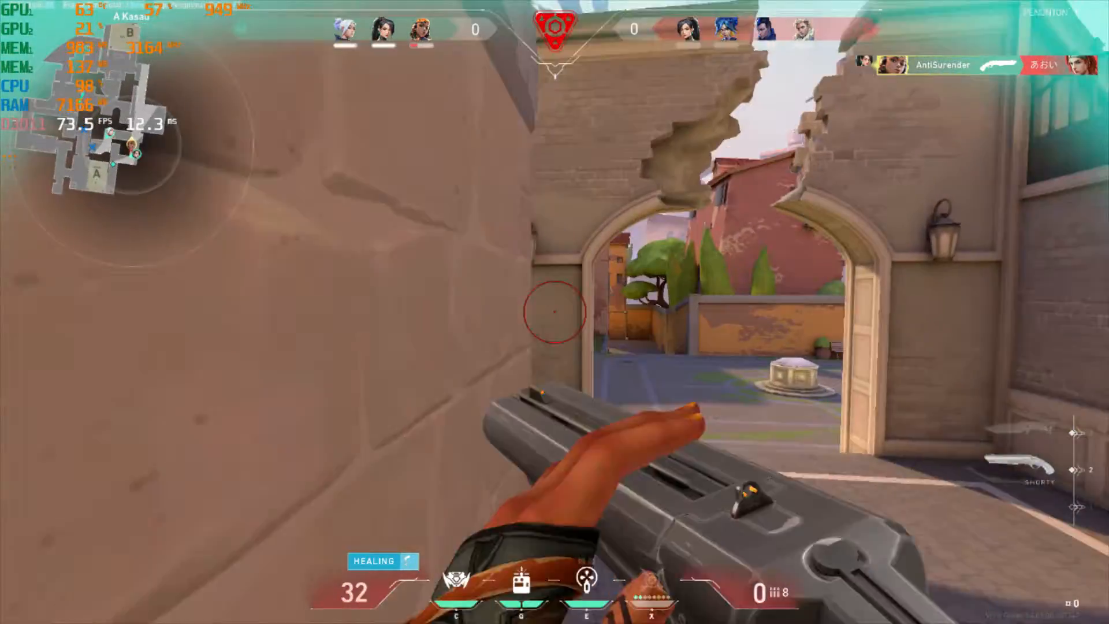
pyautogui.moveTo(554, 312)
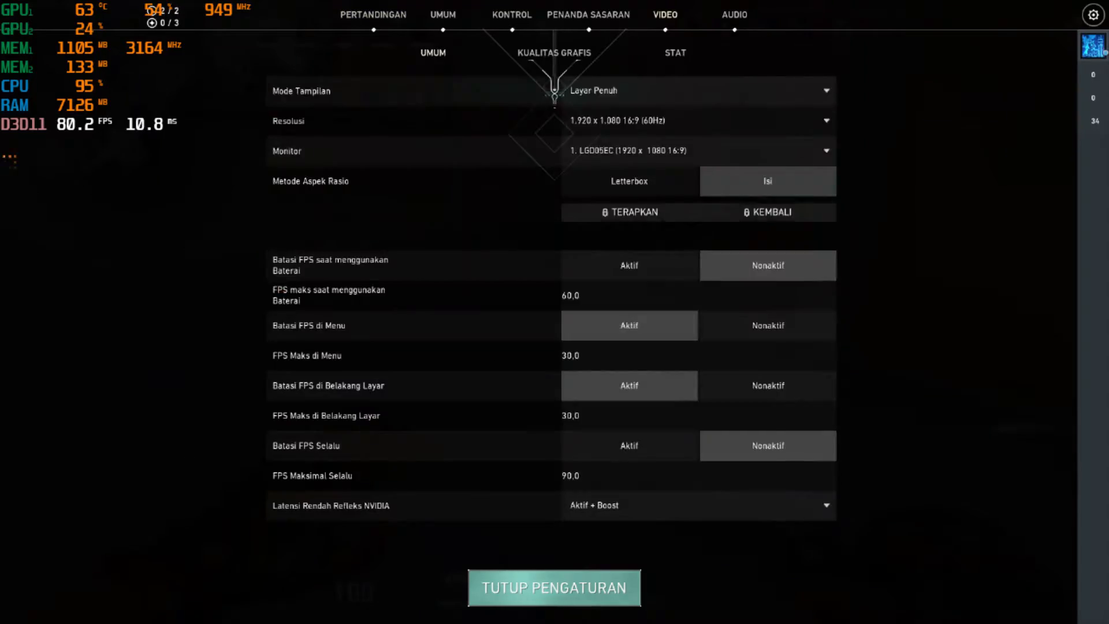
# Set NVIDIA Reflex low latency to Nonaktif and adjust the always-on maximum FPS value.
pyautogui.click(697, 504)
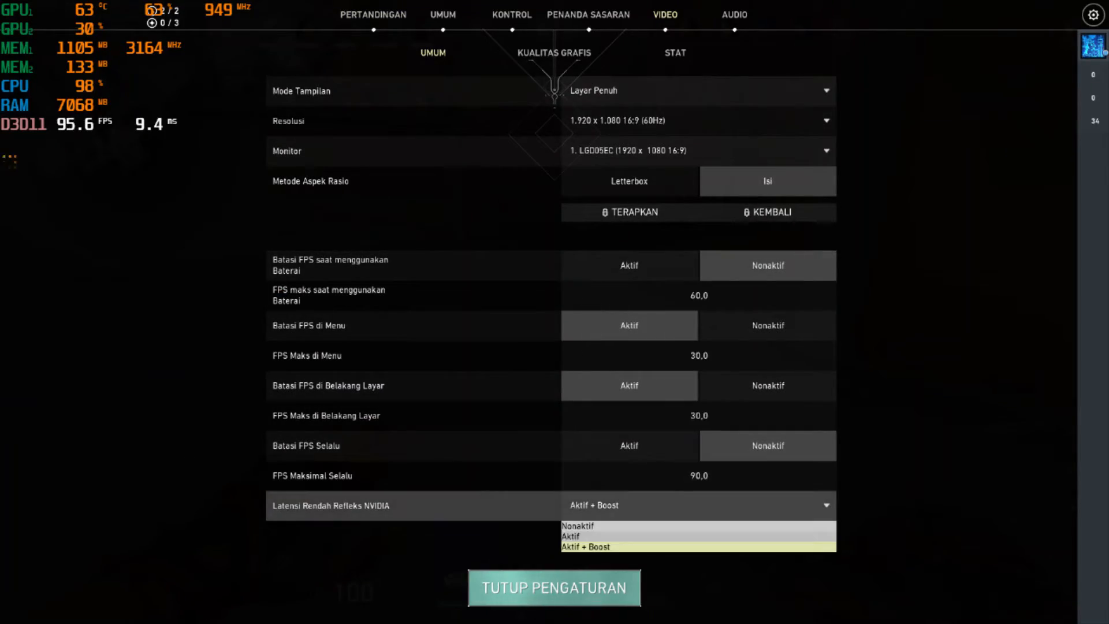
pyautogui.click(578, 526)
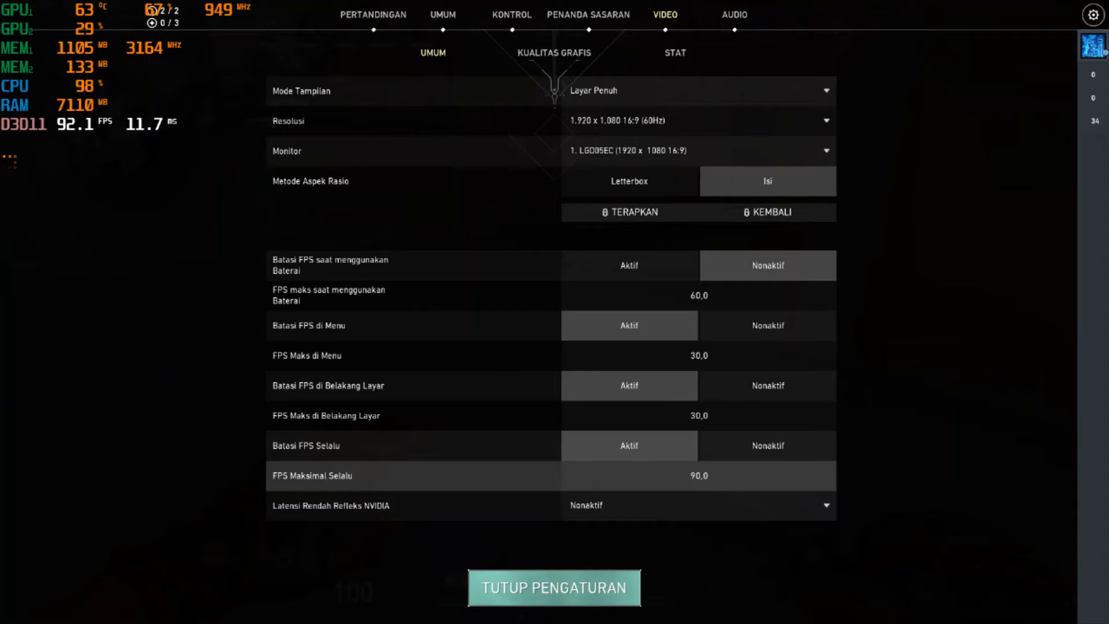
pyautogui.click(699, 475)
pyautogui.write('100')
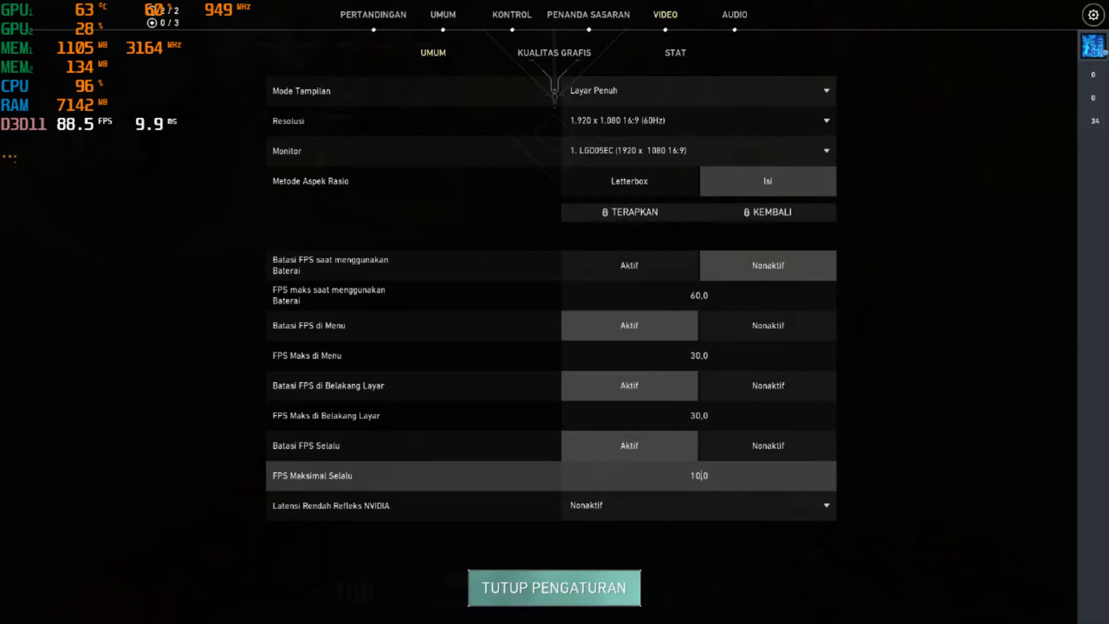
pyautogui.click(553, 587)
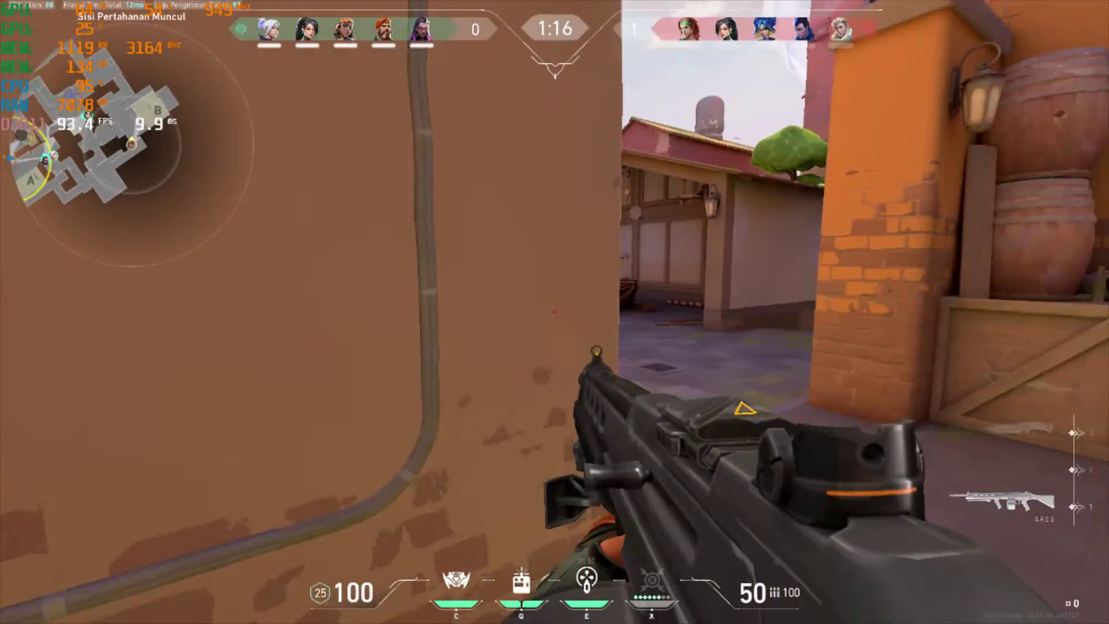
pyautogui.moveTo(554, 312)
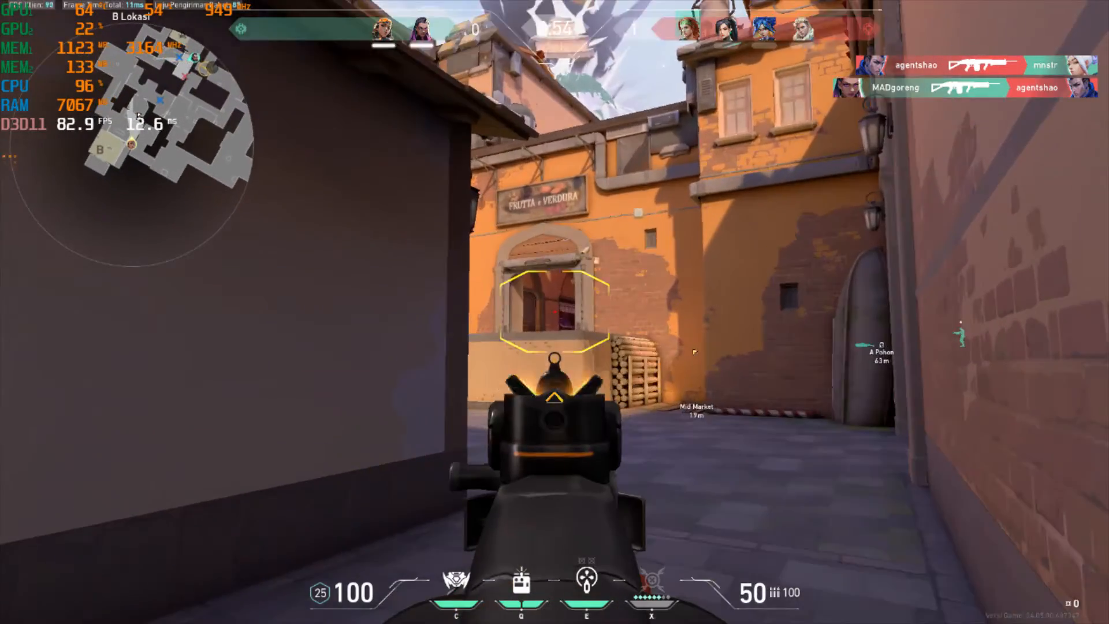
# Play the Spike Rush round with the Ares while the overlay reads about 83–102 FPS.
pyautogui.click(554, 312)
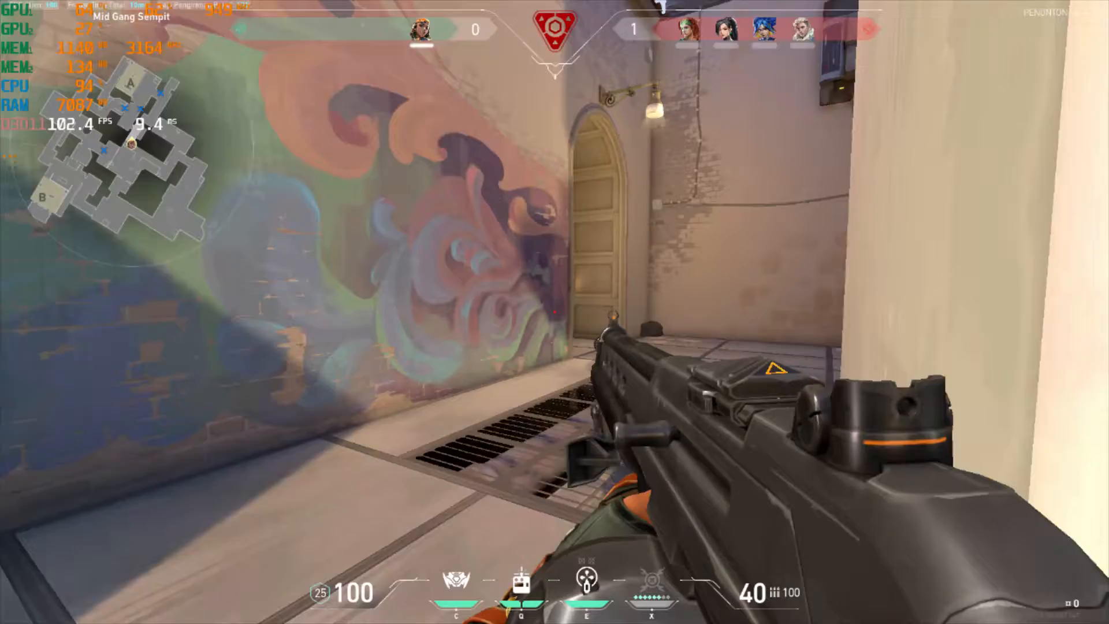
pyautogui.moveTo(554, 312)
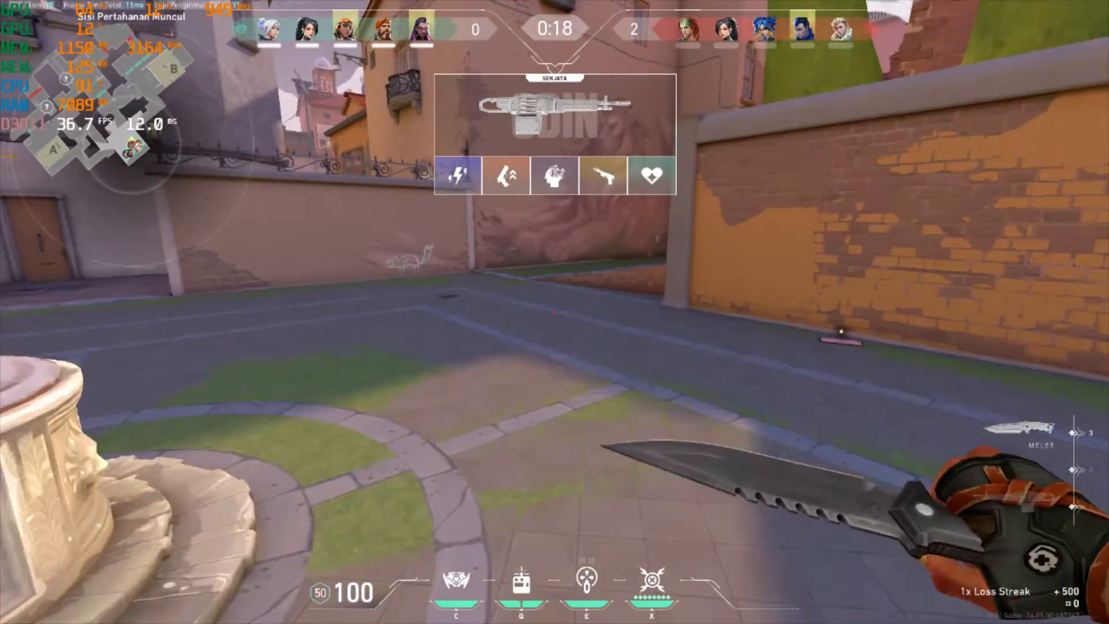
pyautogui.moveTo(554, 312)
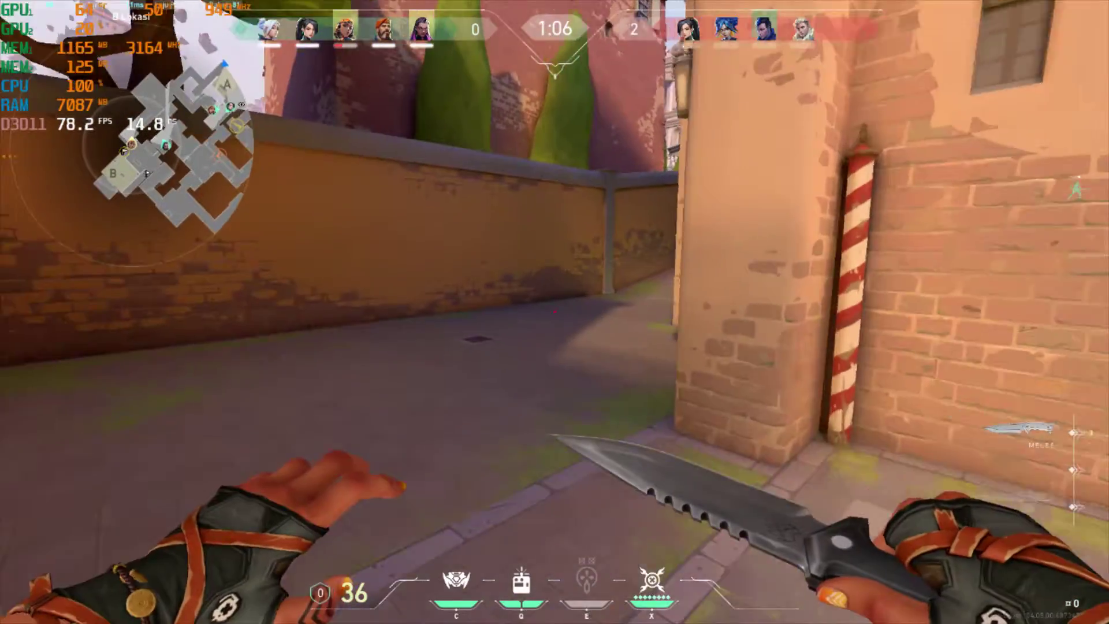
pyautogui.moveTo(554, 312)
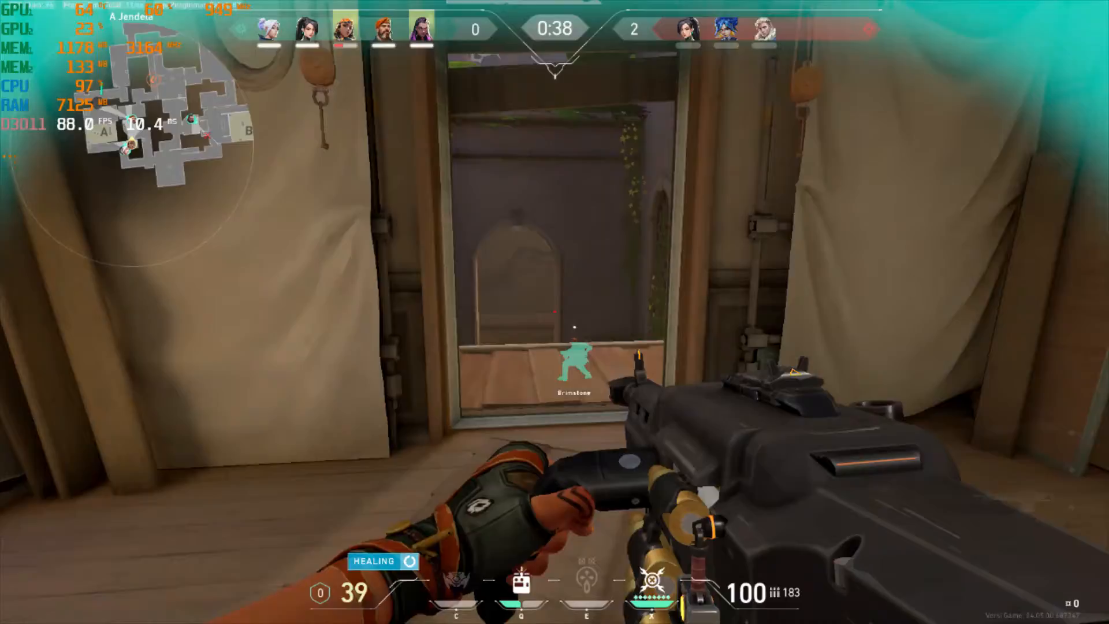
# Play the next round, switching weapons as the overlay settles near 78–88 FPS.
pyautogui.press('3')
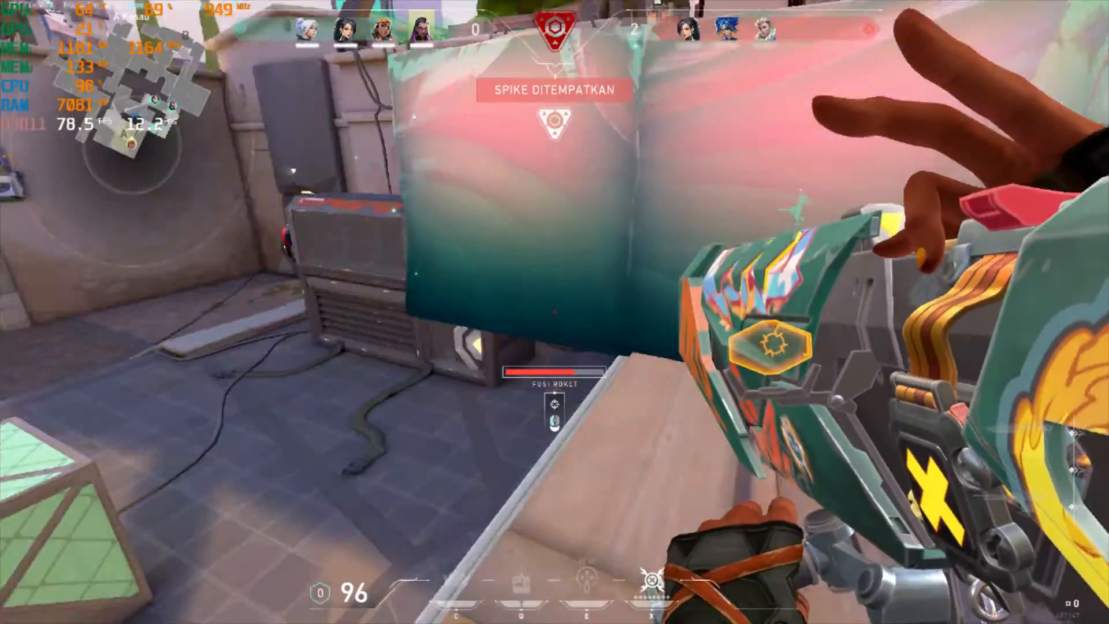
# Continue the round until the spike is planted, checking the scoreboard, FPS near 78.
pyautogui.press('Tab')
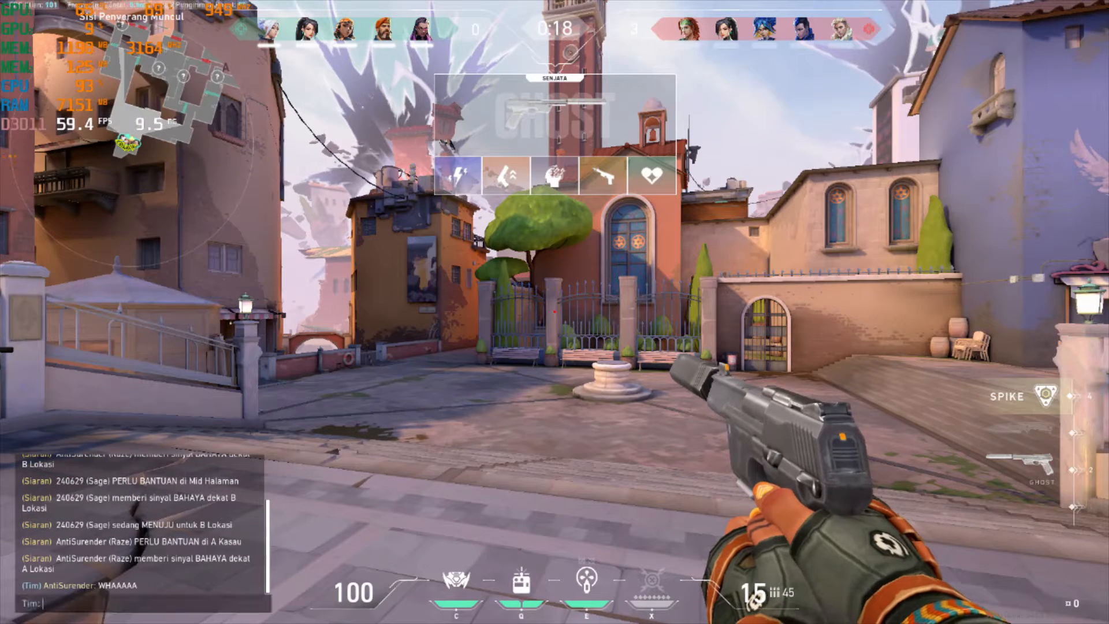
# Send 'nc aim' in team chat during the buy phase, then play on near 84 FPS.
pyautogui.write('nc aim')
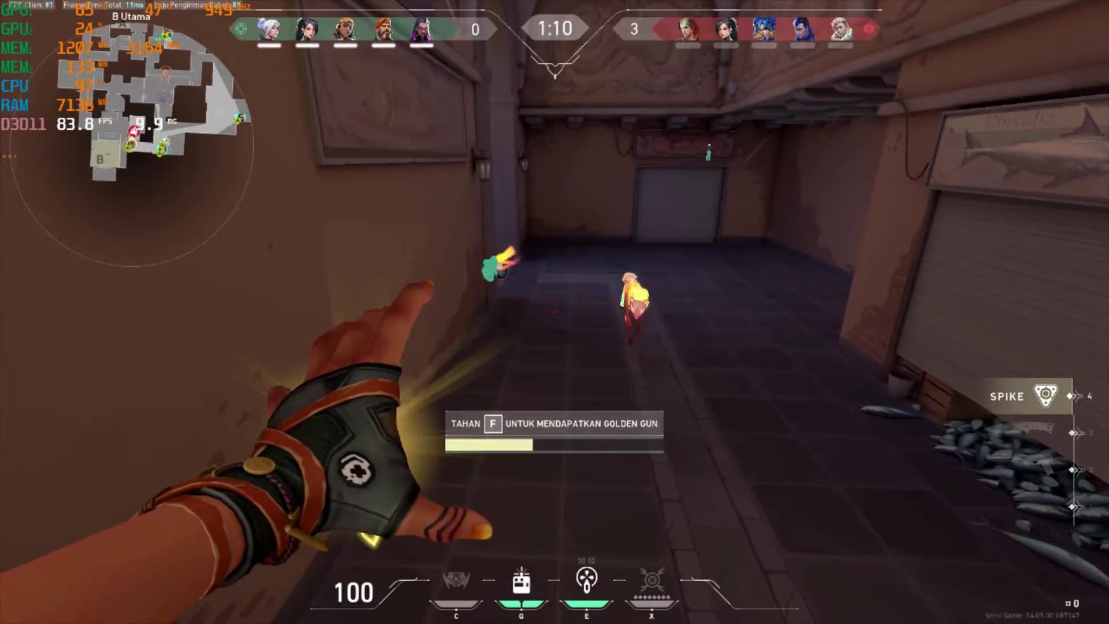
pyautogui.press('f')
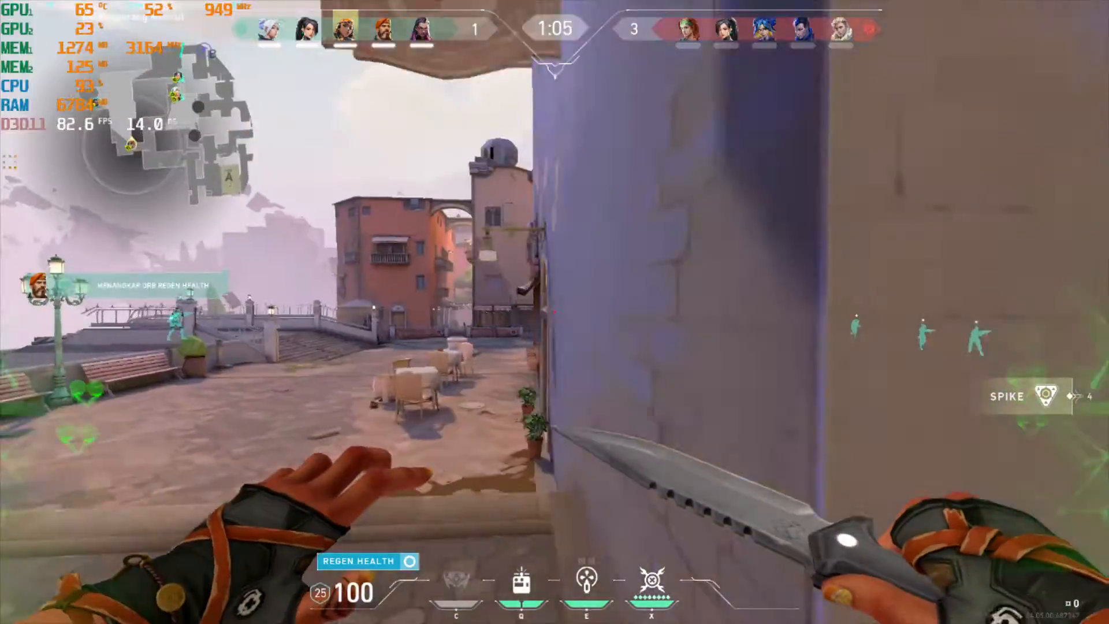
pyautogui.moveTo(555, 312)
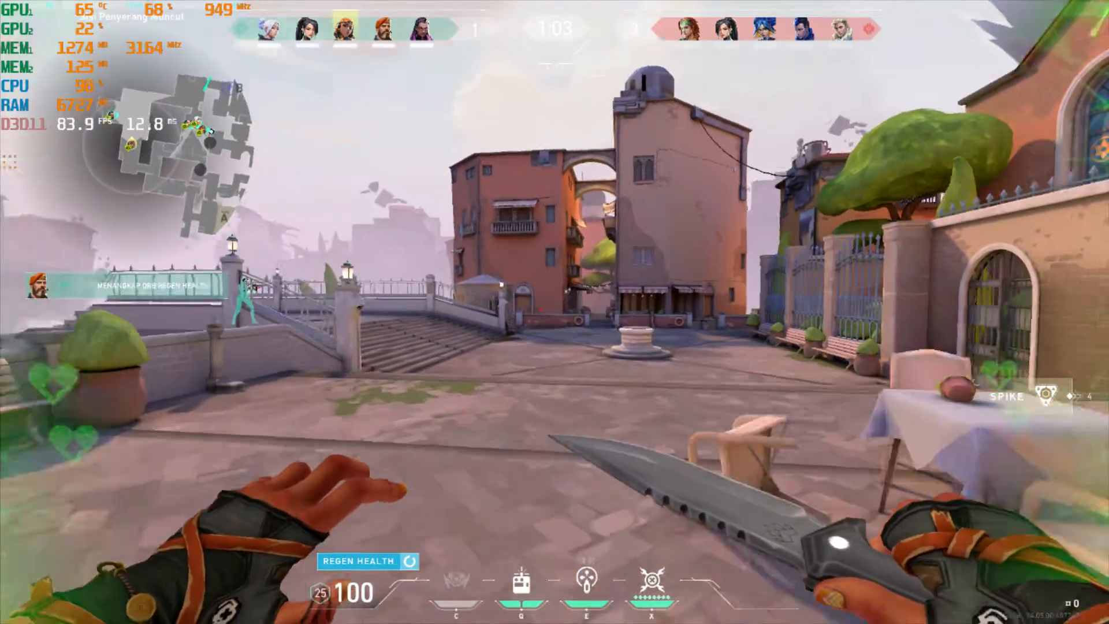
pyautogui.moveTo(554, 312)
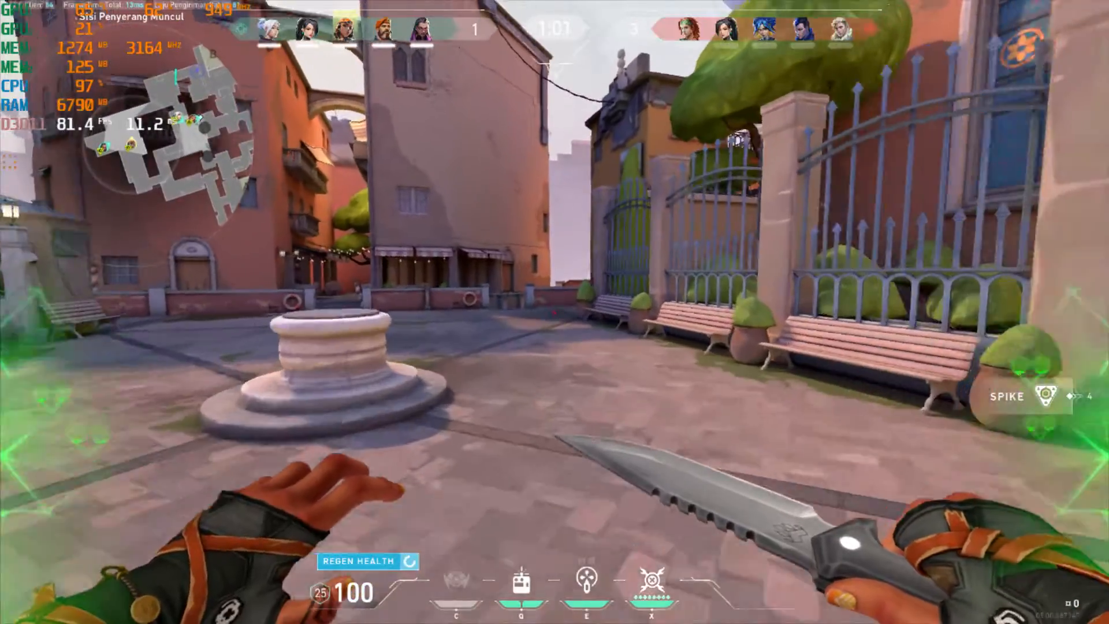